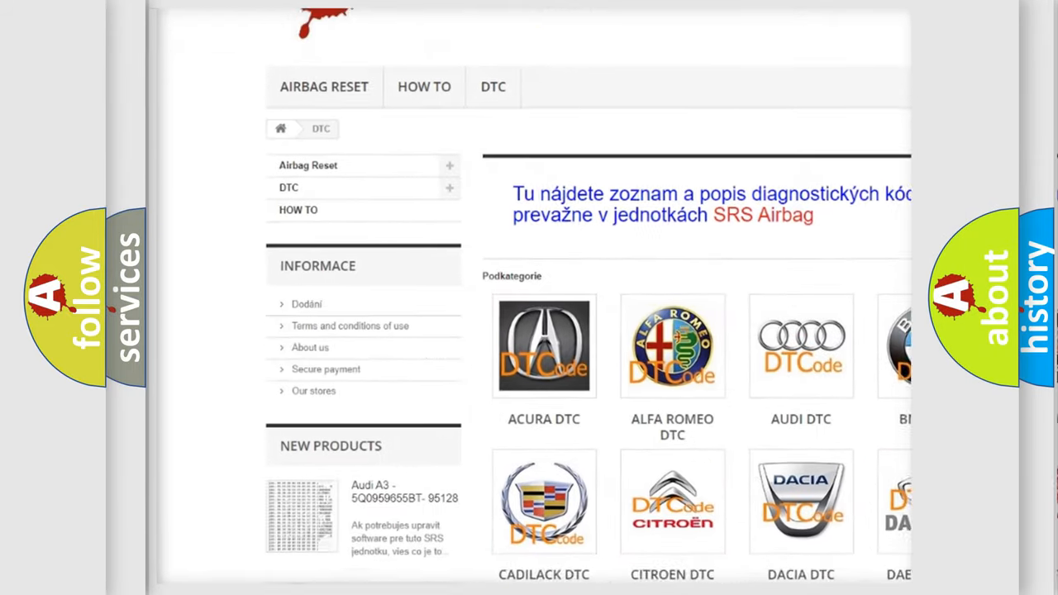
pyautogui.scroll(-3)
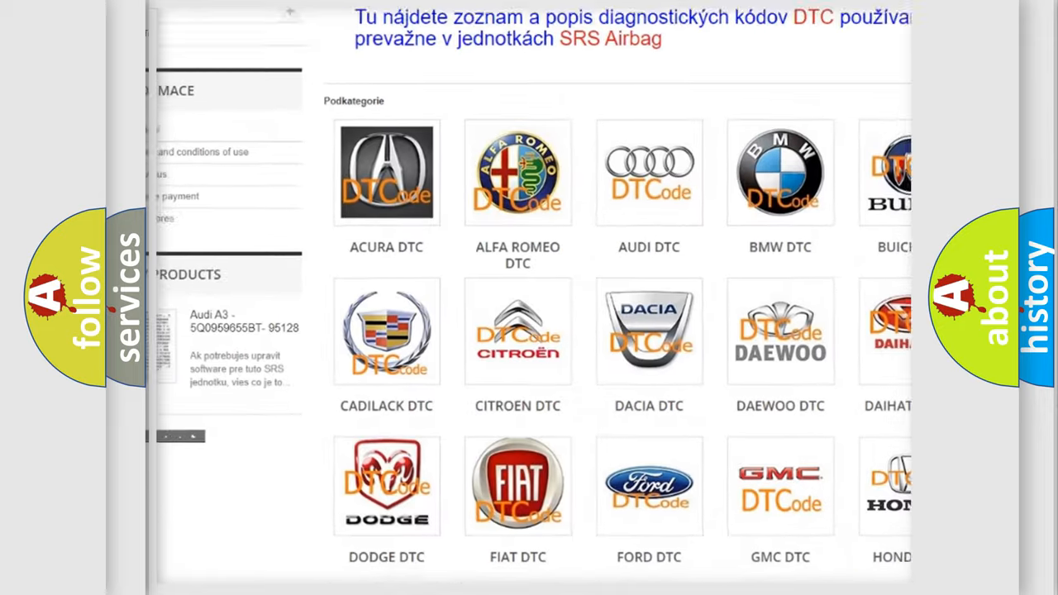
pyautogui.scroll(-3)
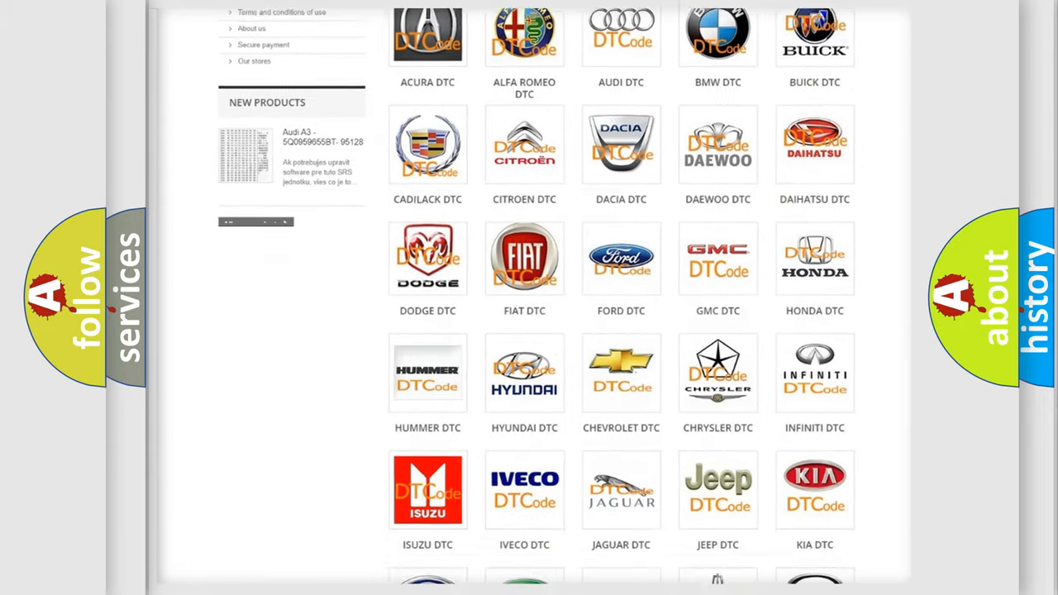
pyautogui.scroll(-3)
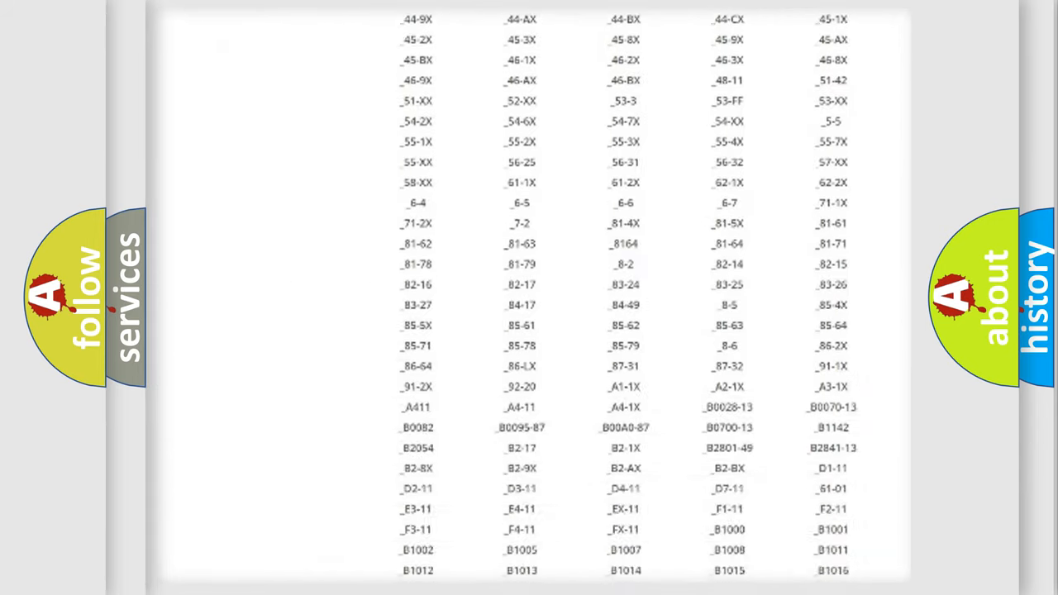
pyautogui.scroll(-3)
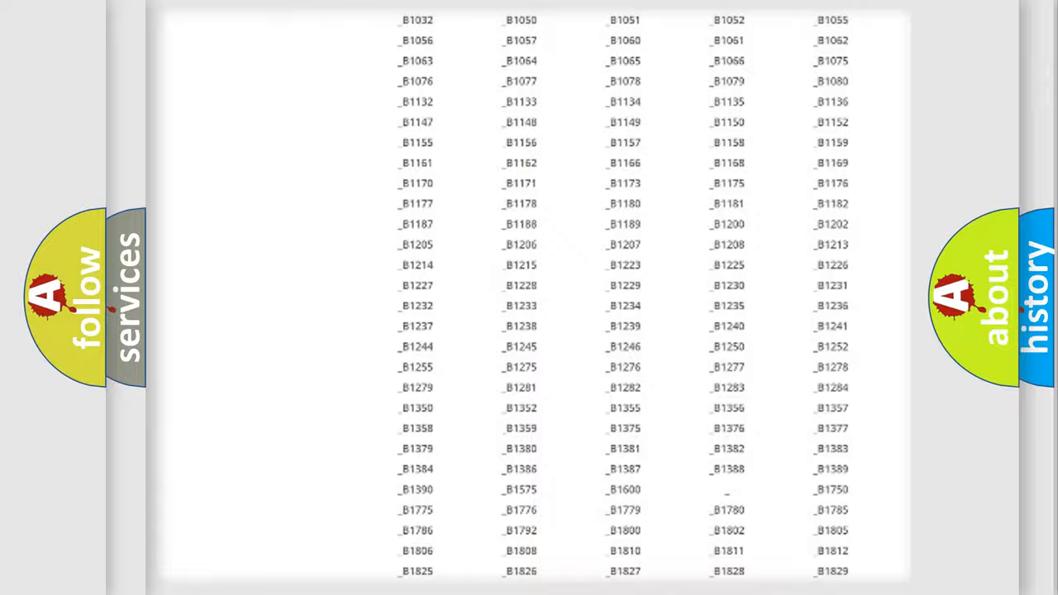